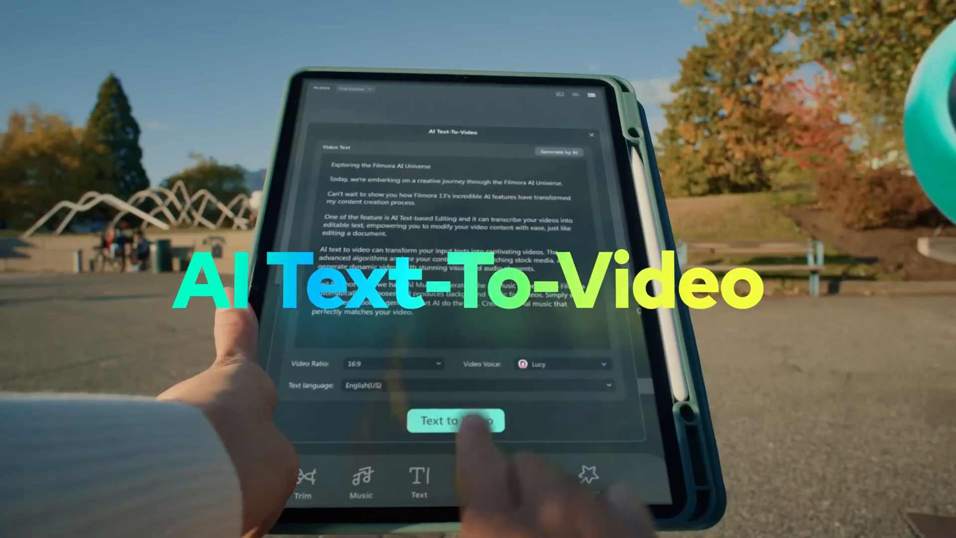
- Ask the AI Copilot chat about finding the slice transition
click(455, 420)
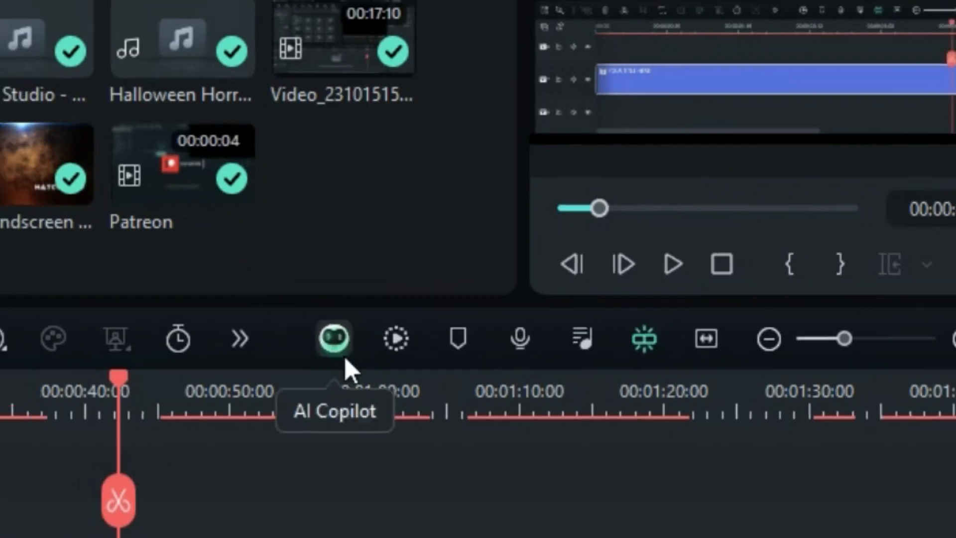
click(333, 337)
text(Where can I find the slice transition in Filmora)
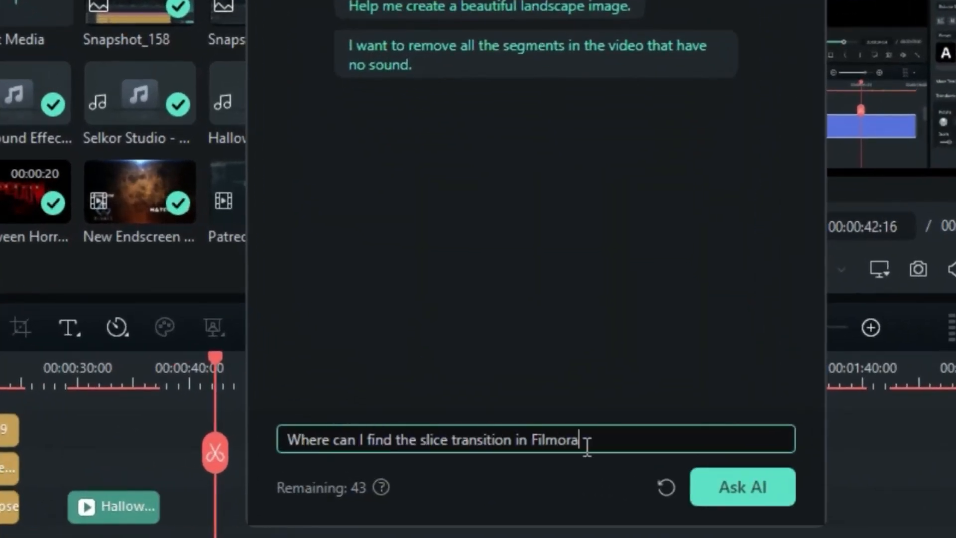
click(741, 486)
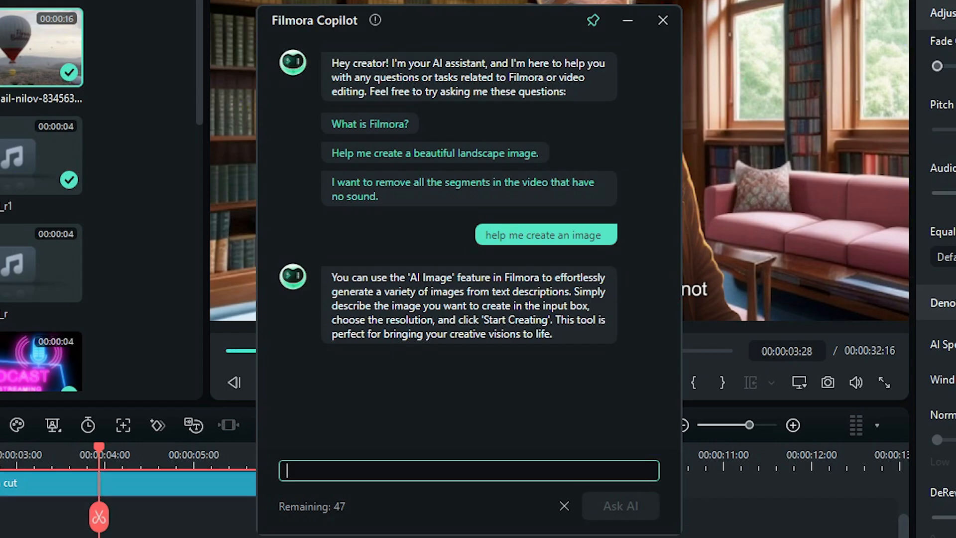
- Ask the AI Copilot 'how to mask something'
text(how to mask something)
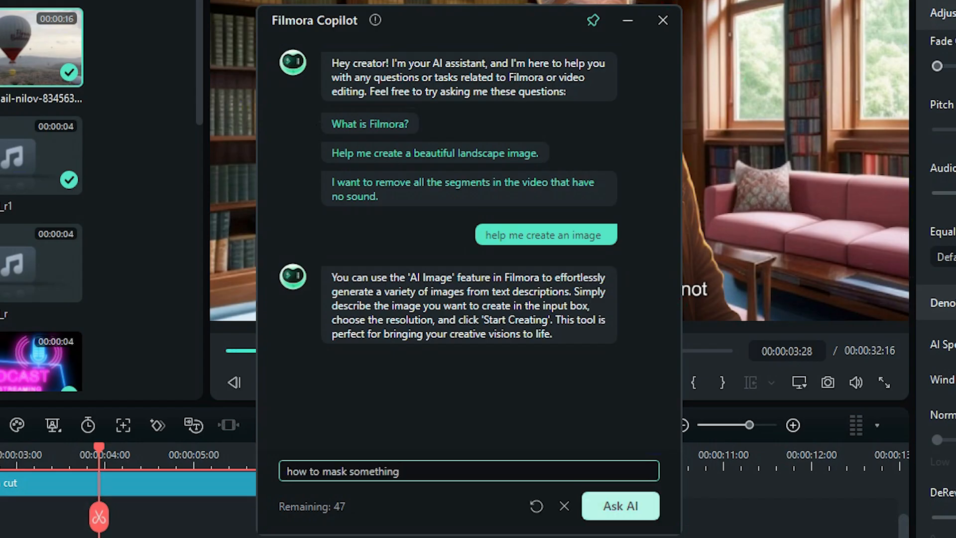
click(618, 505)
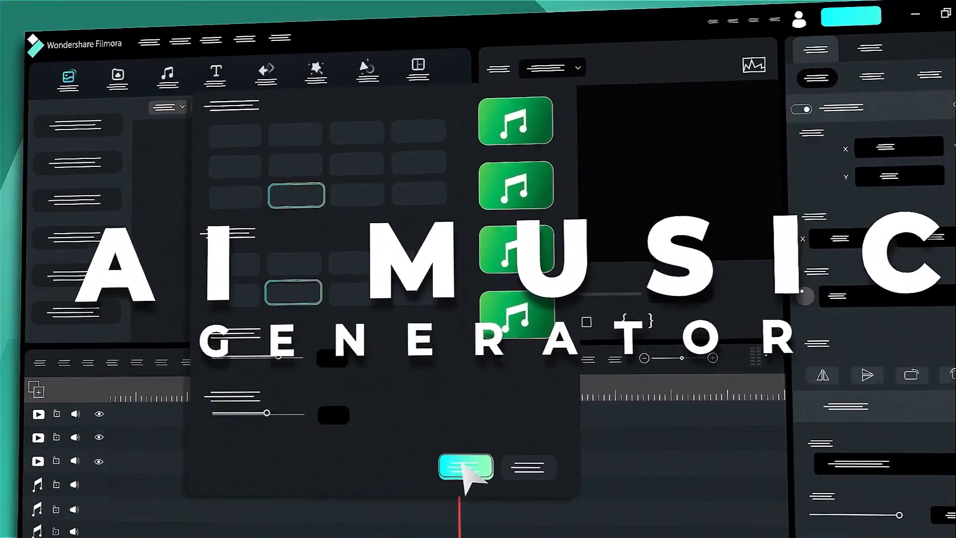
- Show the Trending songs list in the Audio music library
click(465, 468)
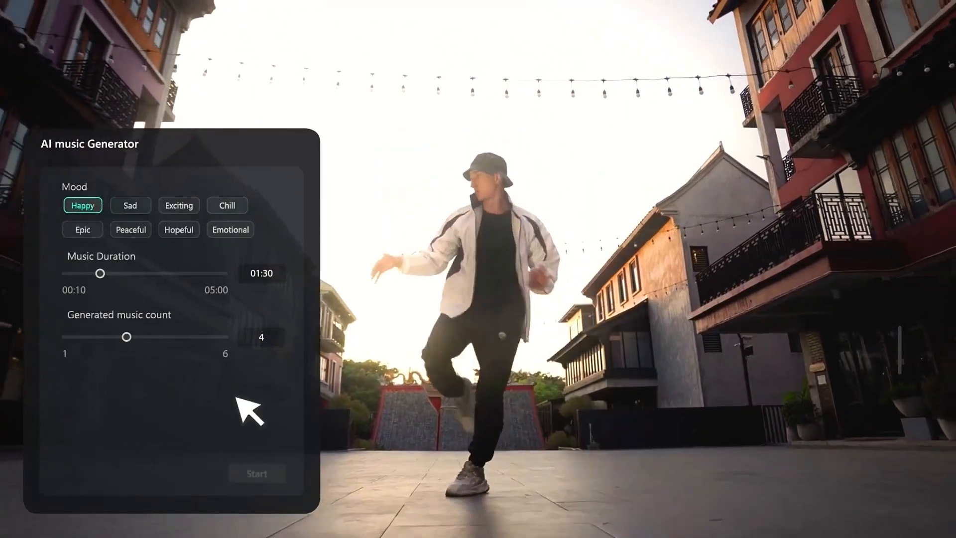
click(257, 473)
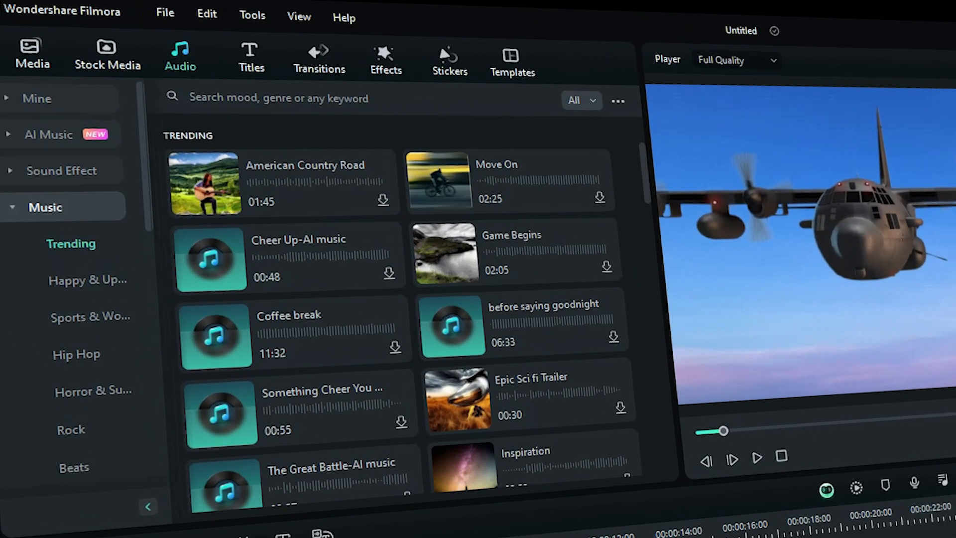
- Launch the AI Music Generator from the Audio sidebar's AI Music section
click(48, 134)
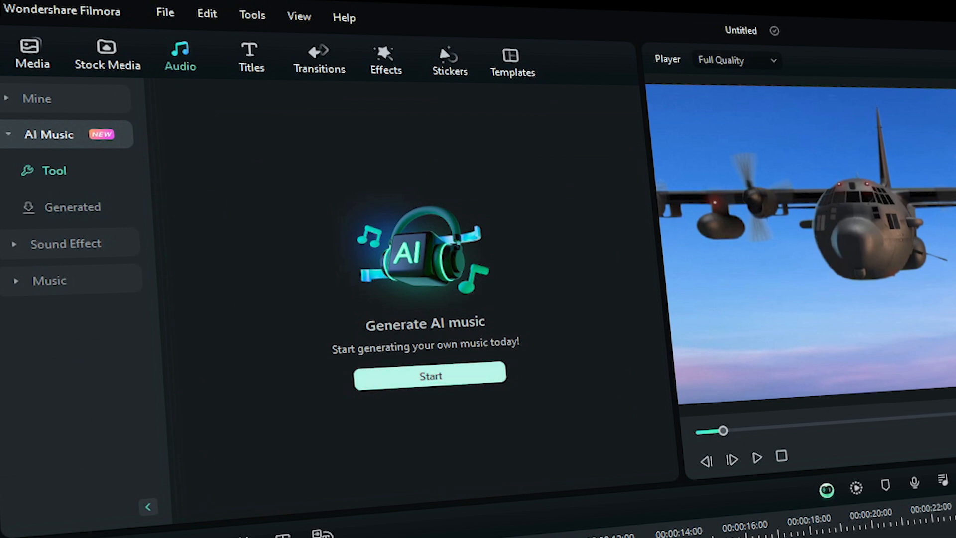
click(429, 376)
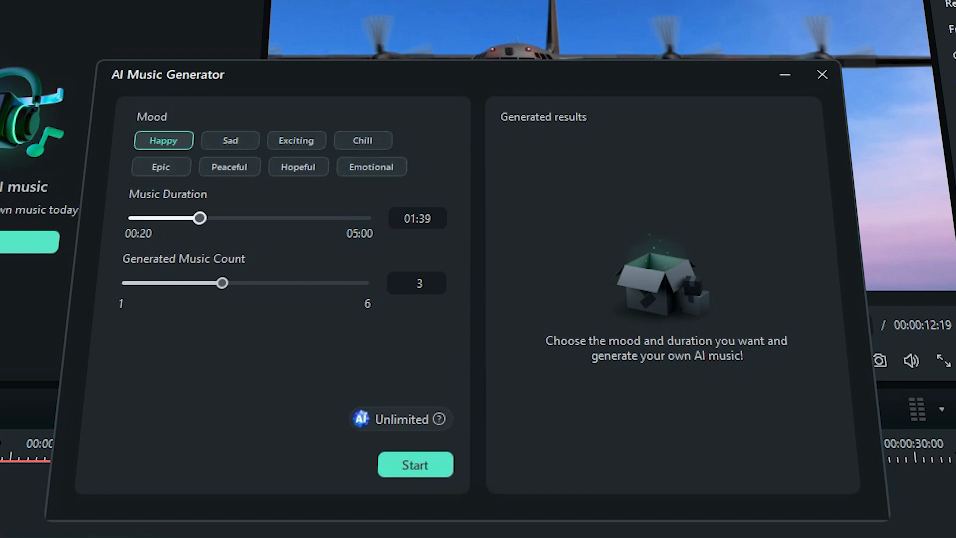
- Generate three 02:00 Chill tracks with the AI Music Generator
drag(200, 218, 227, 218)
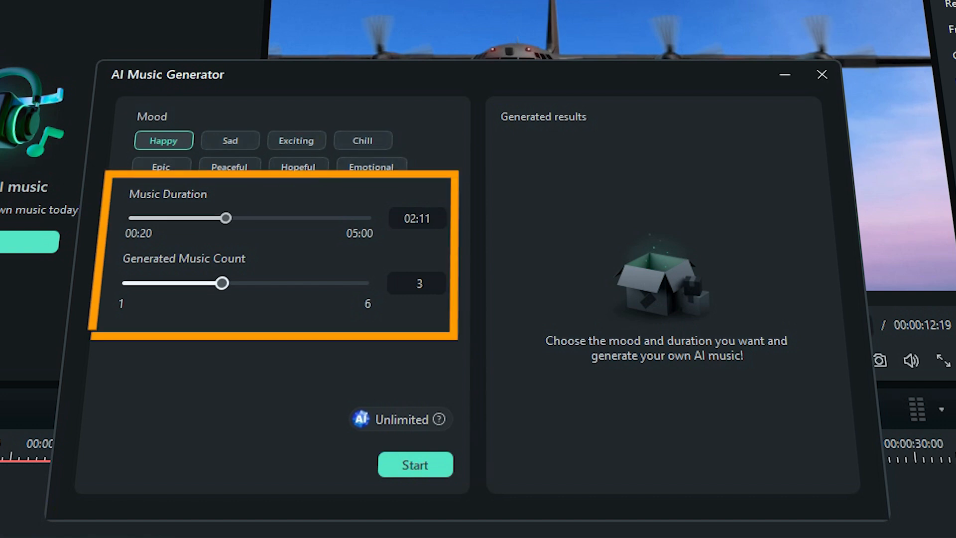
drag(225, 282, 173, 281)
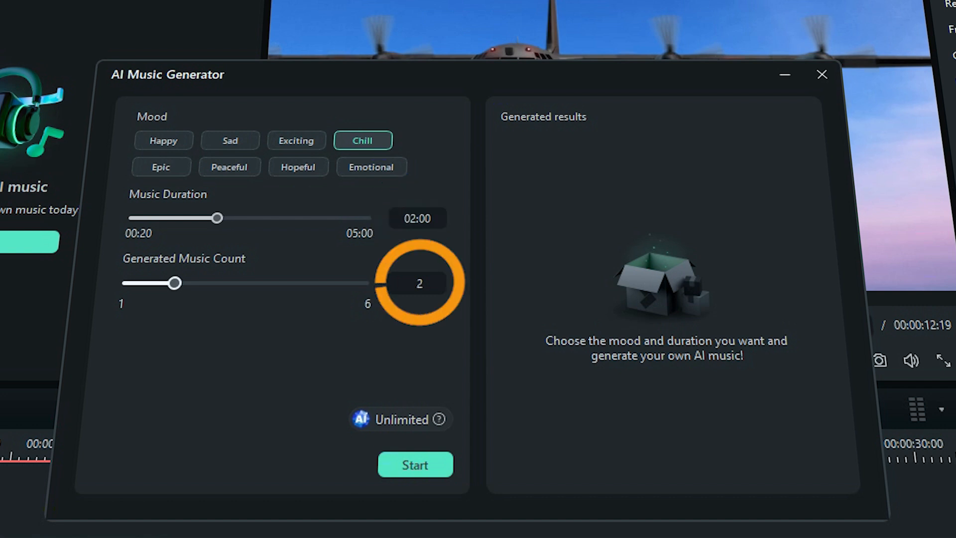
drag(175, 282, 222, 282)
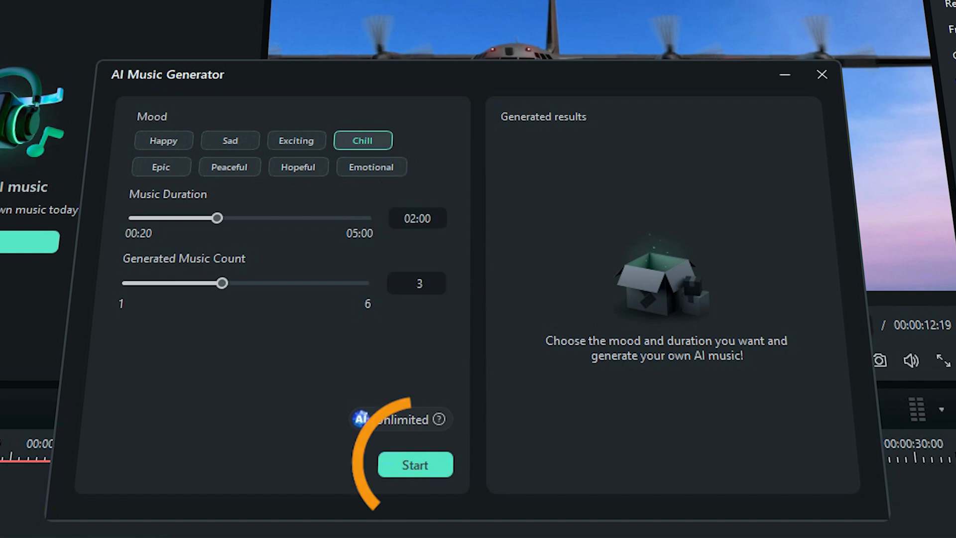
click(414, 464)
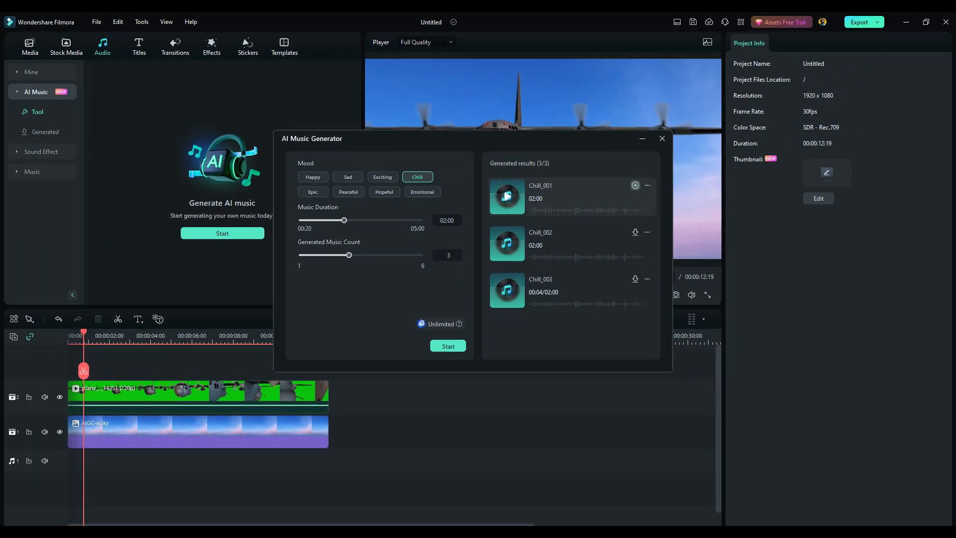
- Add the generated Chill_001 track to Project Media and the timeline
click(634, 185)
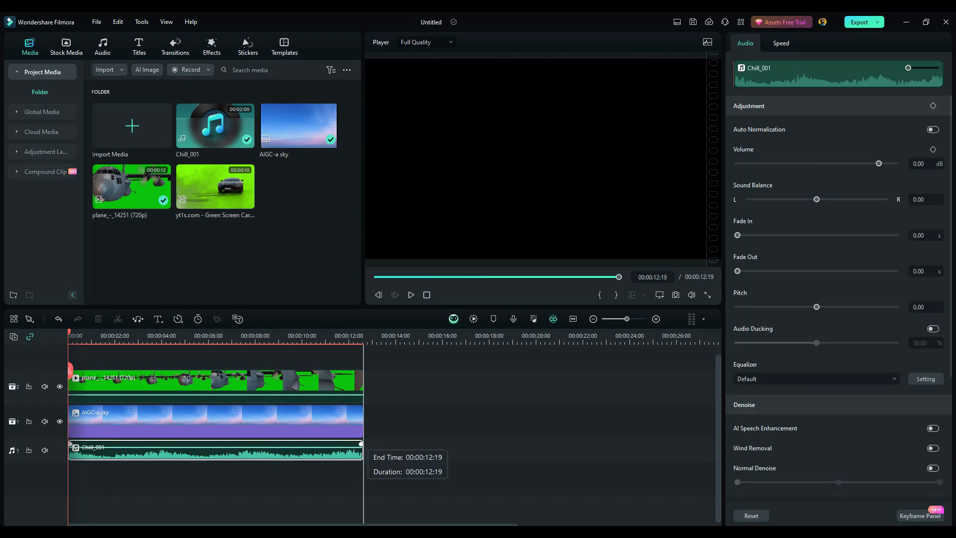
click(410, 294)
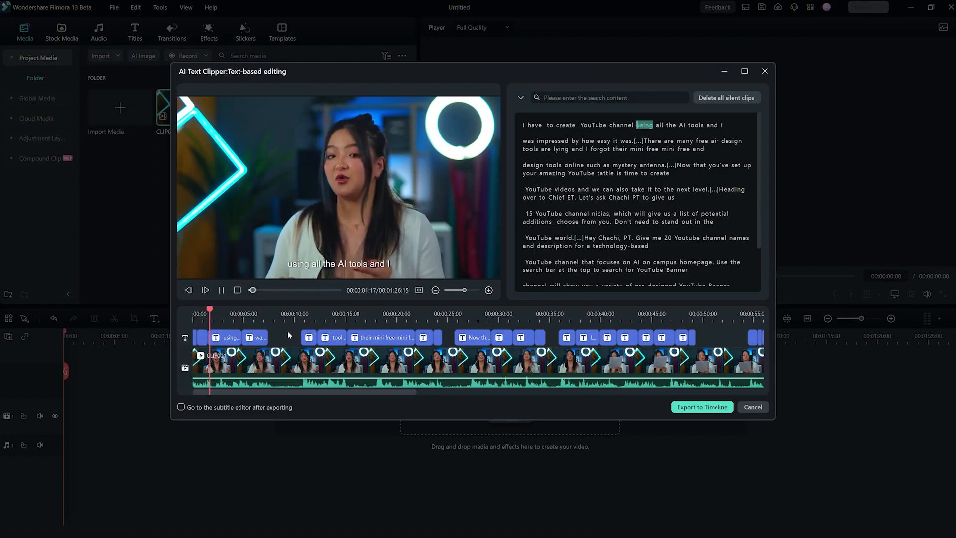
- Select the old man facial animation clip on the project timeline
click(753, 406)
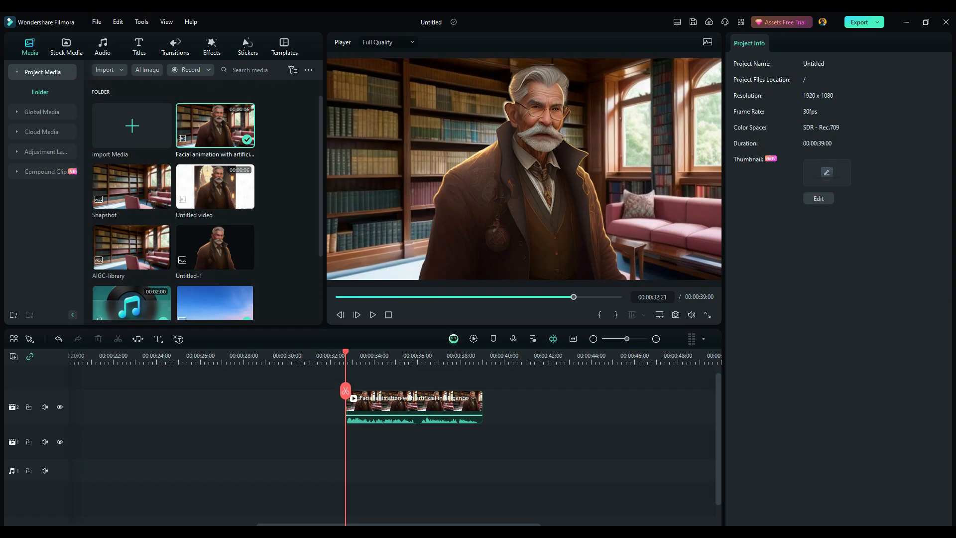
click(413, 407)
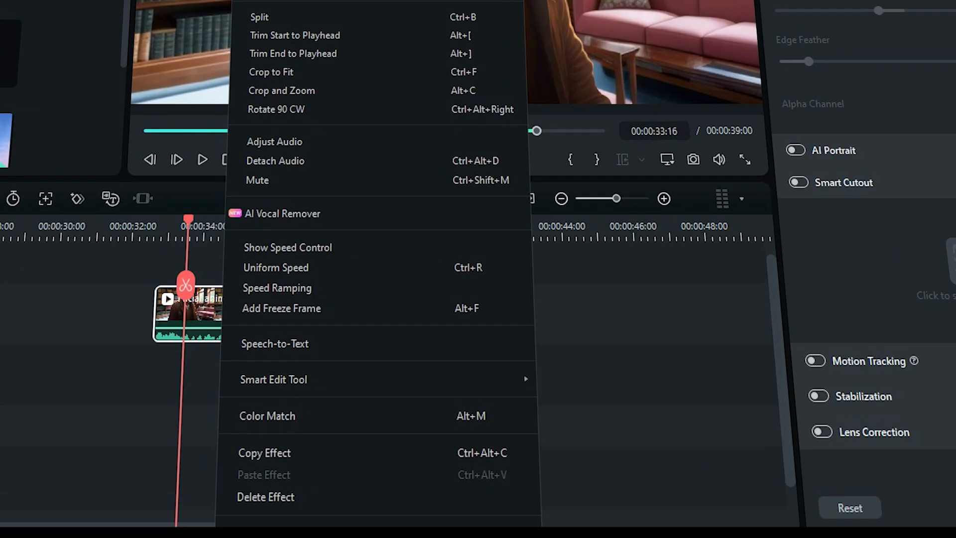
mouse_move(272, 379)
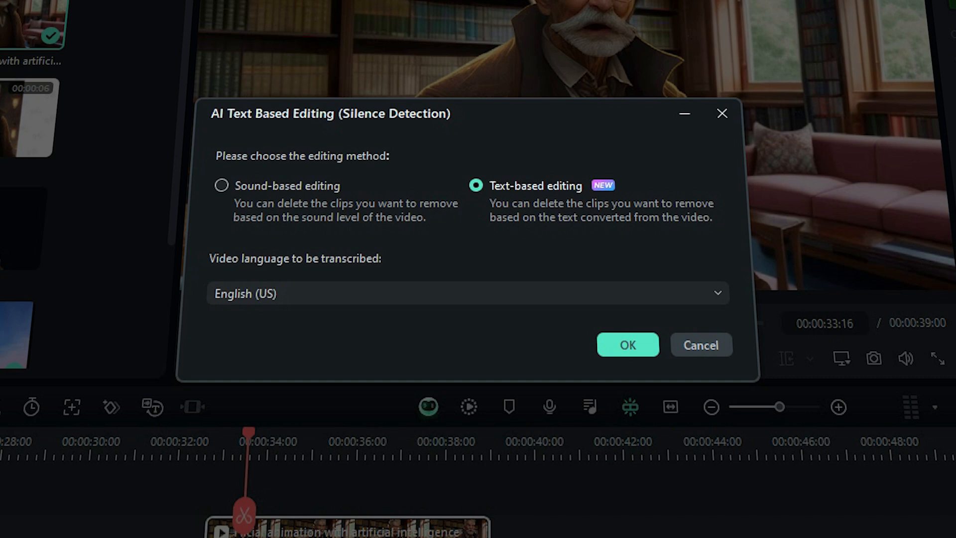
- Start AI Text Based Editing transcription of the clip in English (US)
click(466, 293)
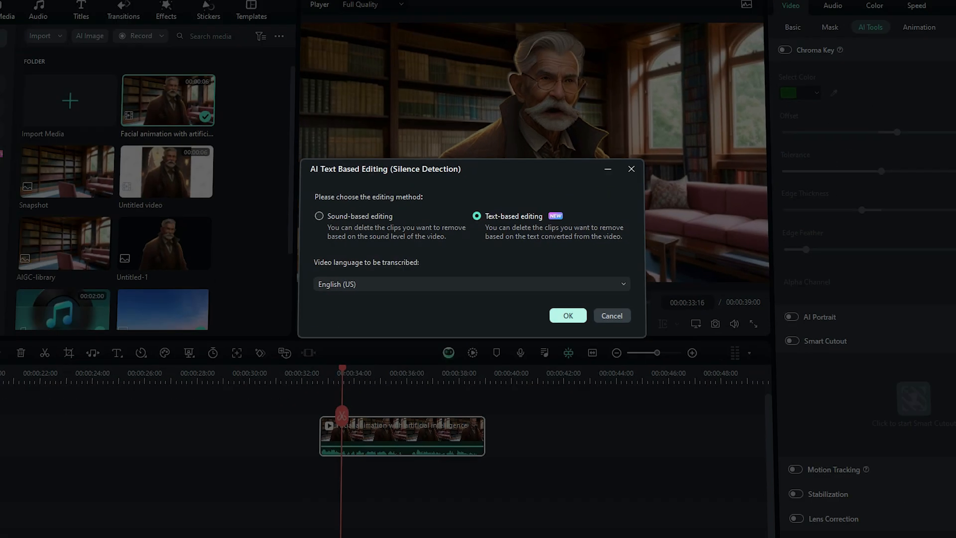
click(567, 315)
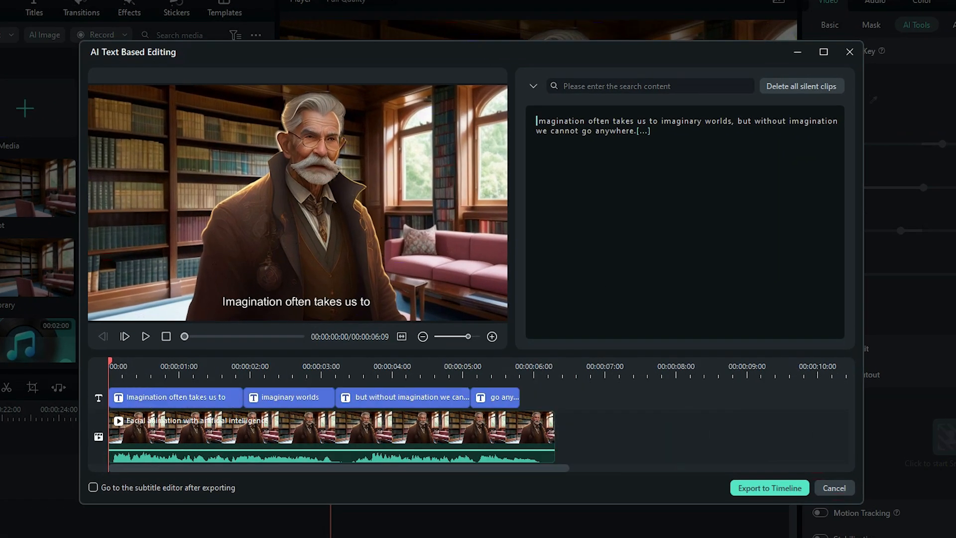
- Export the transcribed clip with captions back to the timeline
click(146, 335)
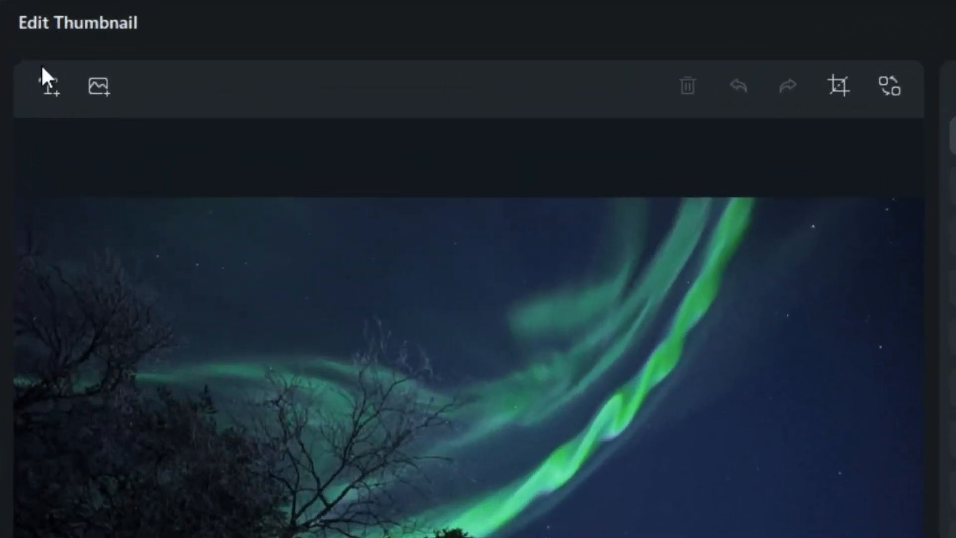
- Add a title to the thumbnail, undo it, then add the aurora photo from Clips
click(50, 86)
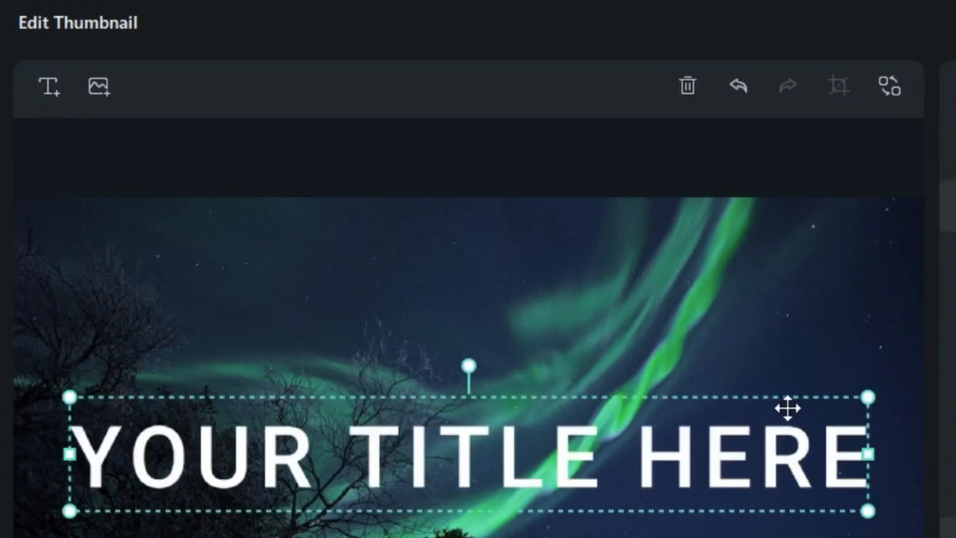
click(96, 86)
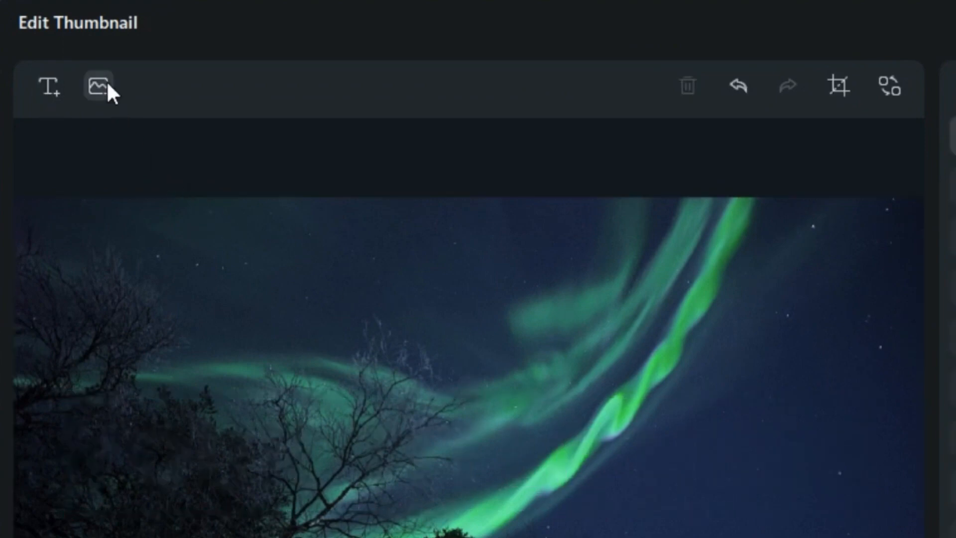
click(99, 86)
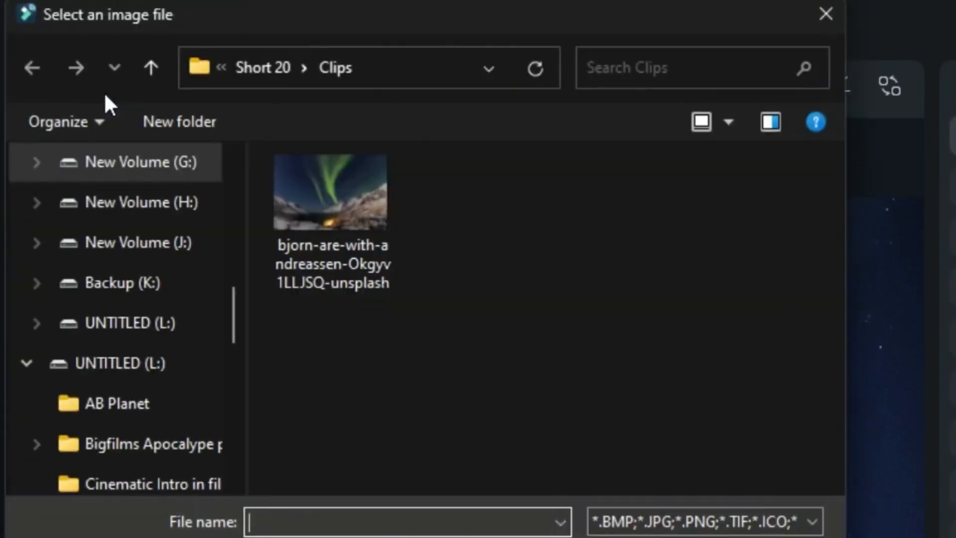
double_click(328, 192)
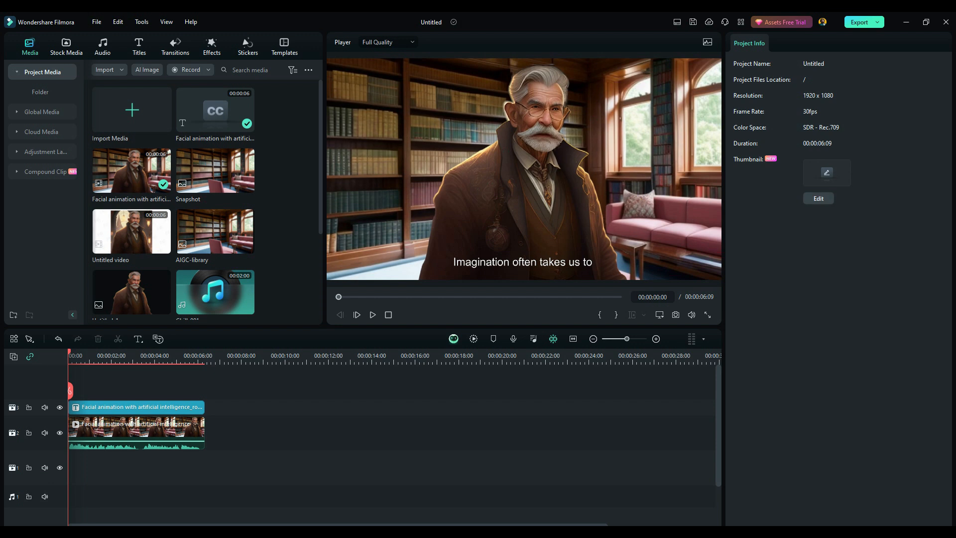
- Select the caption and video clips and show the AI Tools properties
click(141, 406)
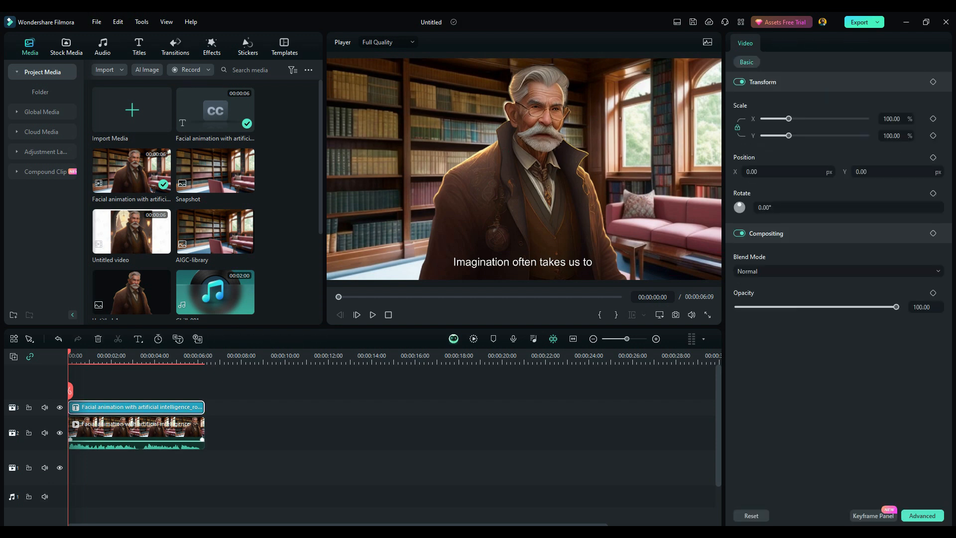
click(812, 62)
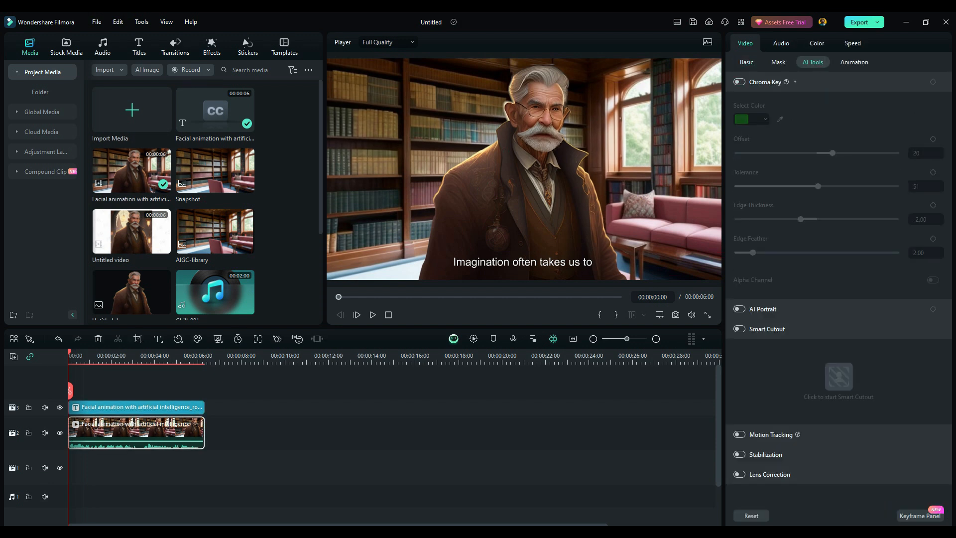
click(859, 22)
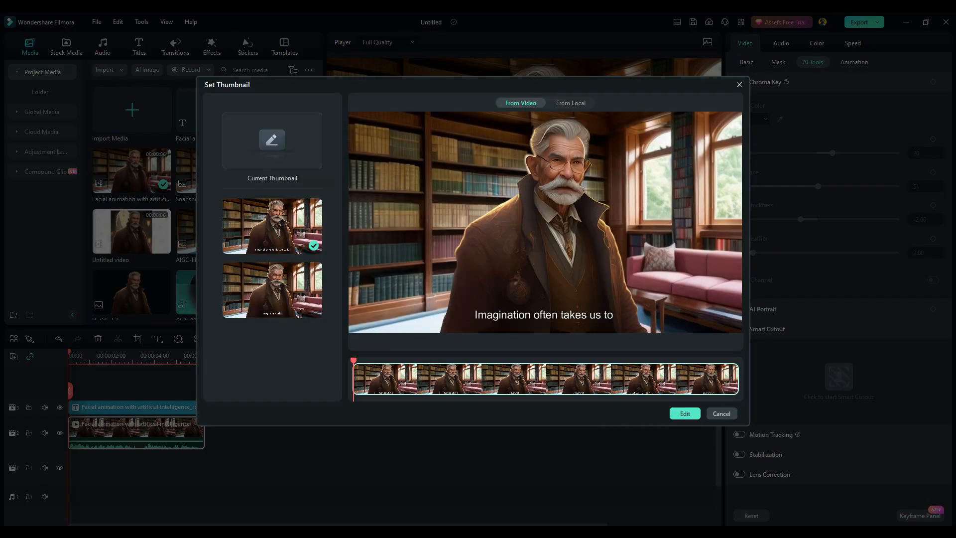
- From the How-To templates, drag the YOUR TITLE HERE caption down to the image's lower edge
click(684, 413)
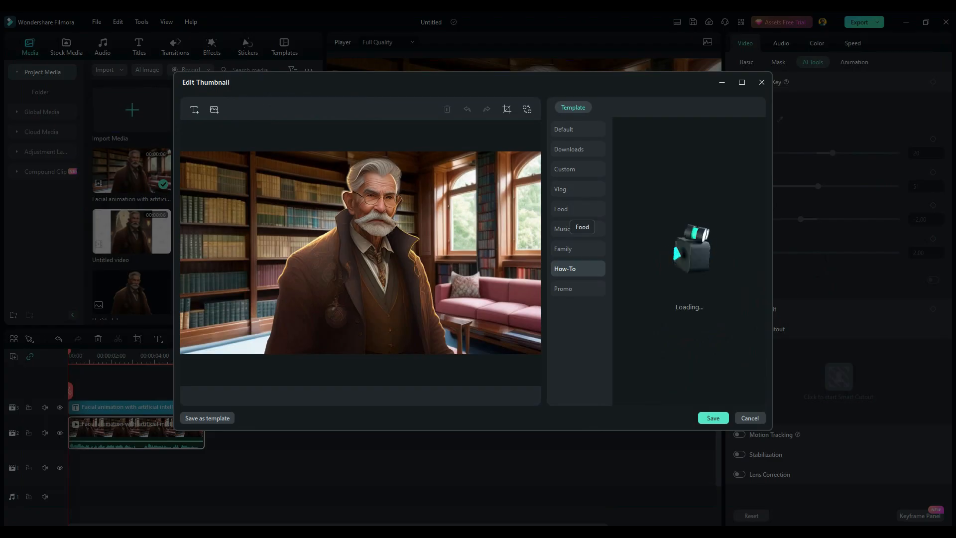
click(563, 273)
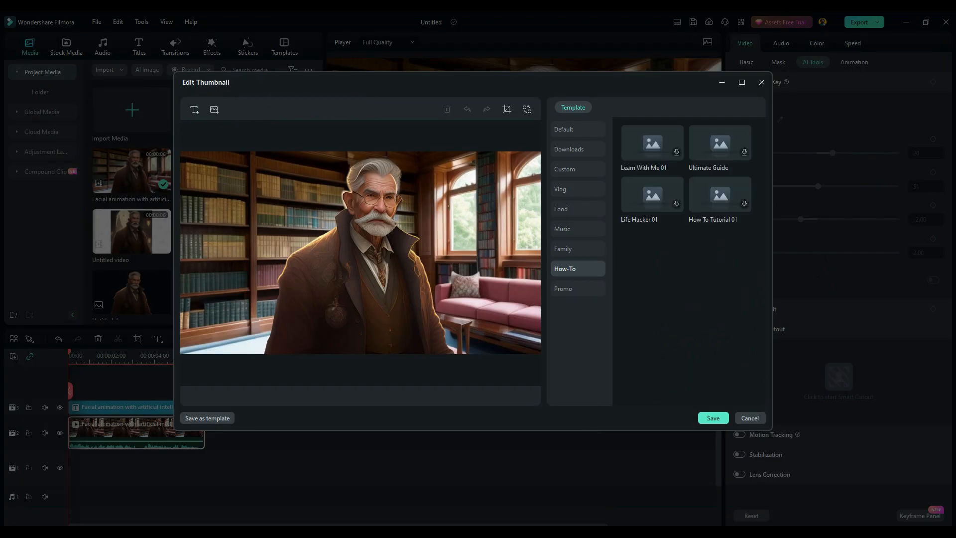
click(607, 107)
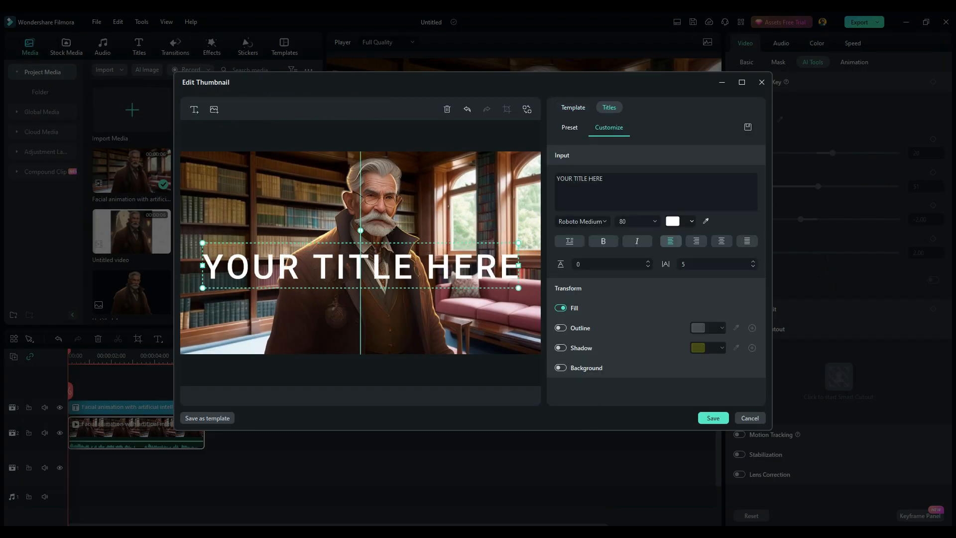
drag(359, 265, 351, 324)
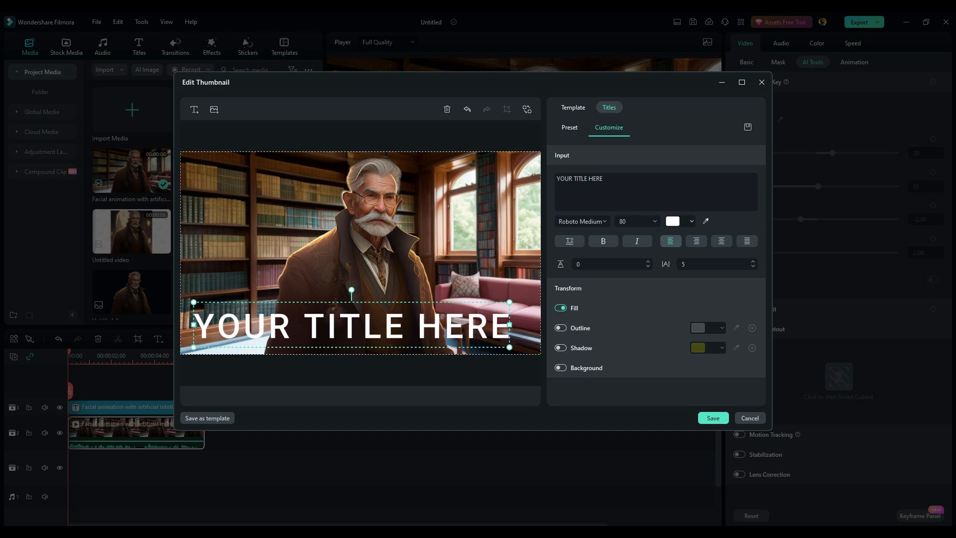
click(572, 107)
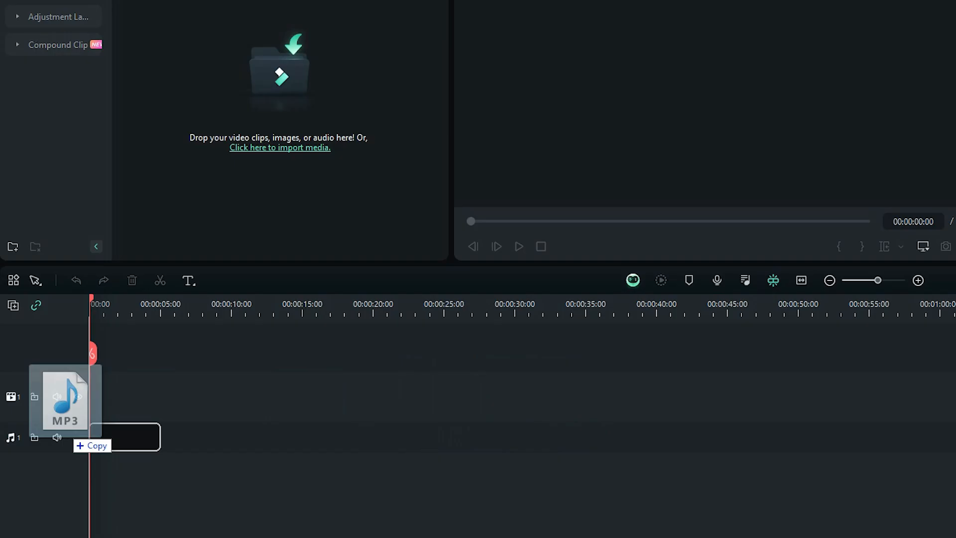
- Drop the MP3 onto the audio track and play back its separated voice and background tracks
drag(64, 399, 122, 436)
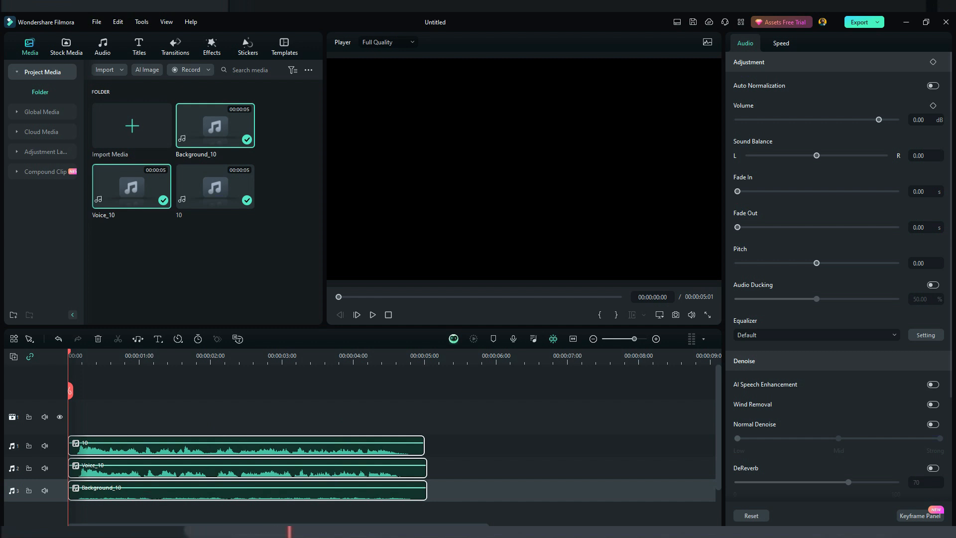
click(357, 315)
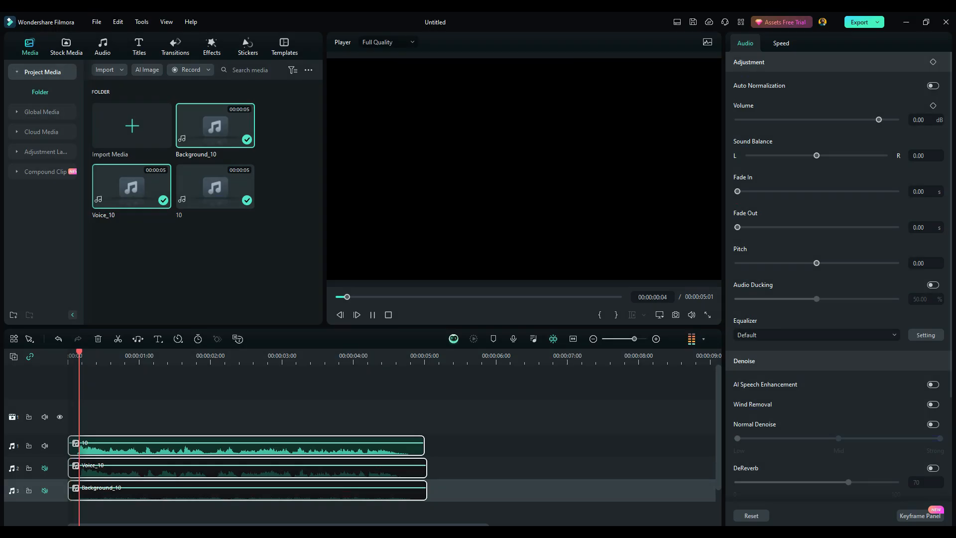
click(357, 314)
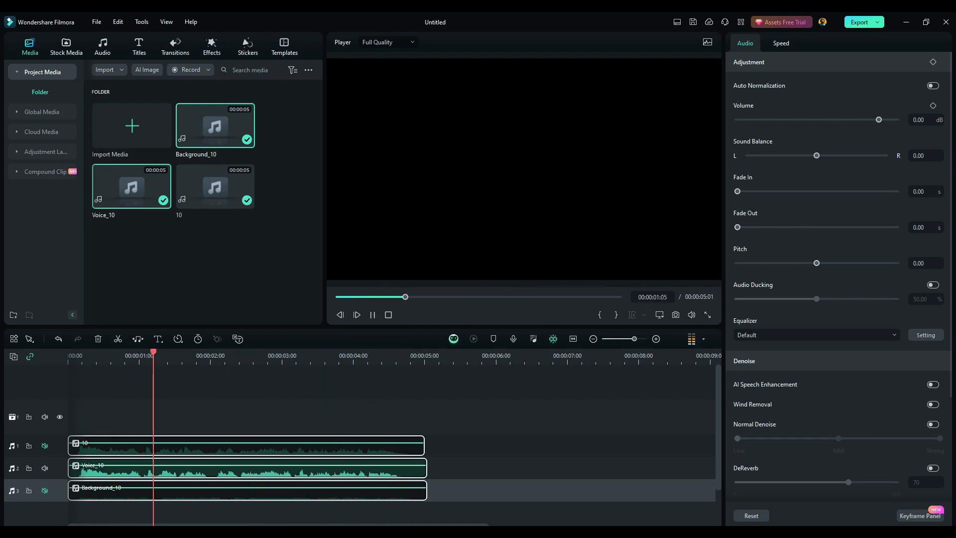
click(372, 314)
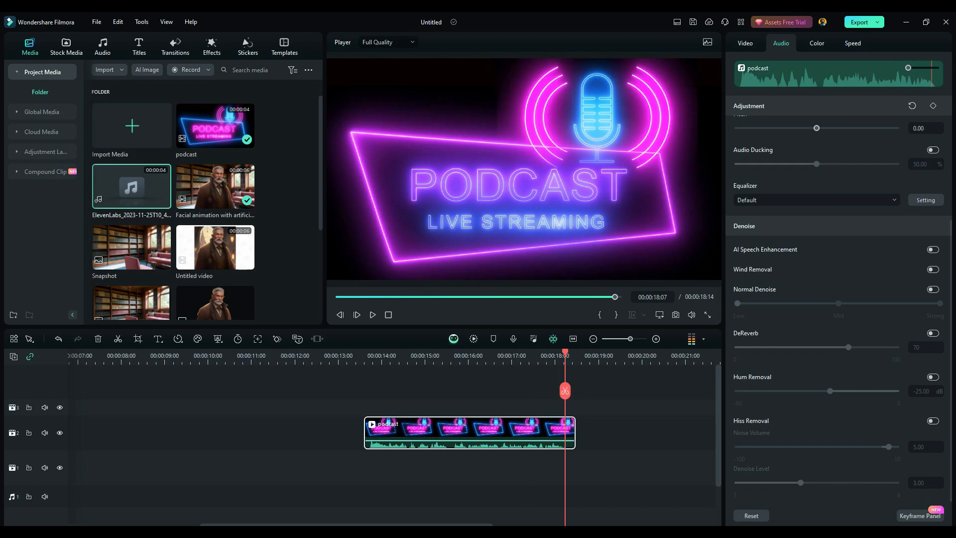
- Apply AI Vocal Remover to the podcast clip from its timeline context menu
right_click(468, 433)
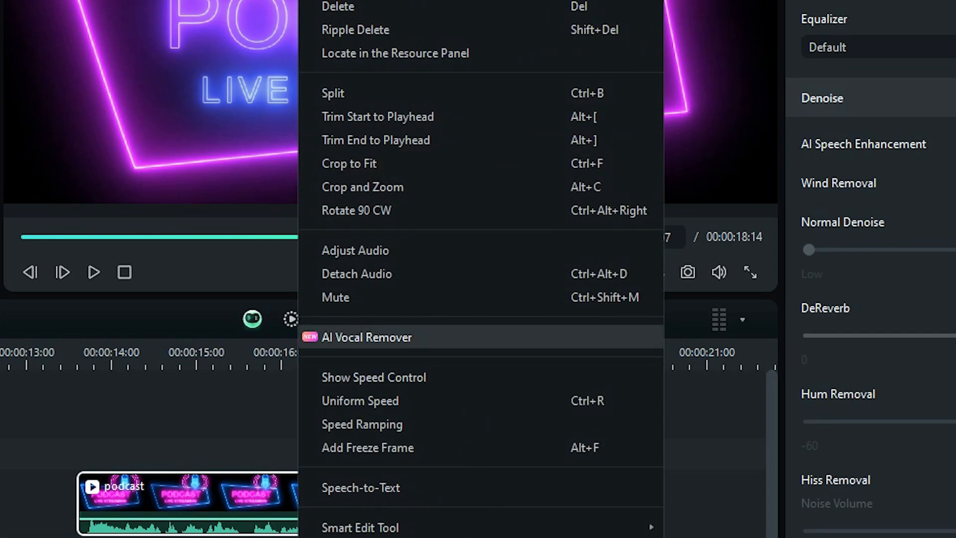
click(366, 337)
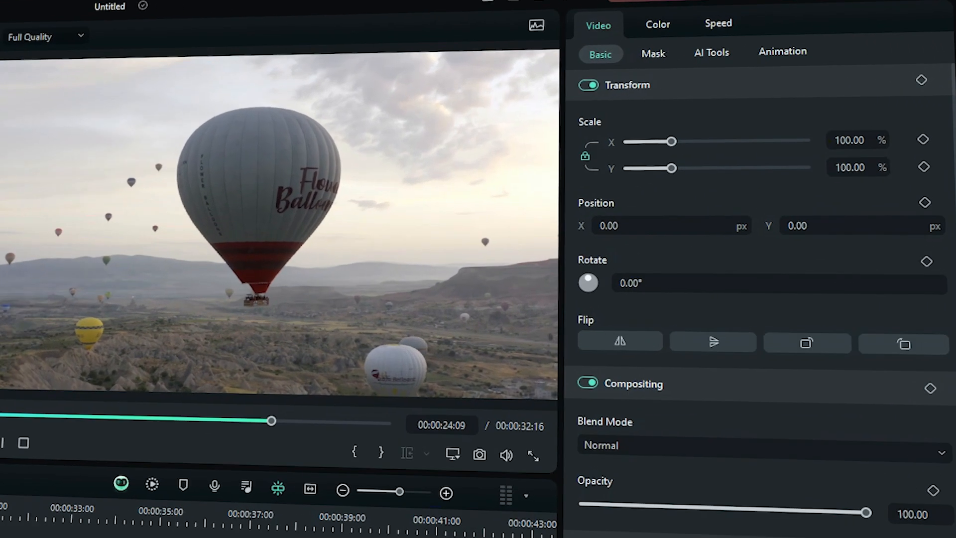
- Enable AI Mask on the balloon clip and choose the Smart Brush mask mode
click(652, 54)
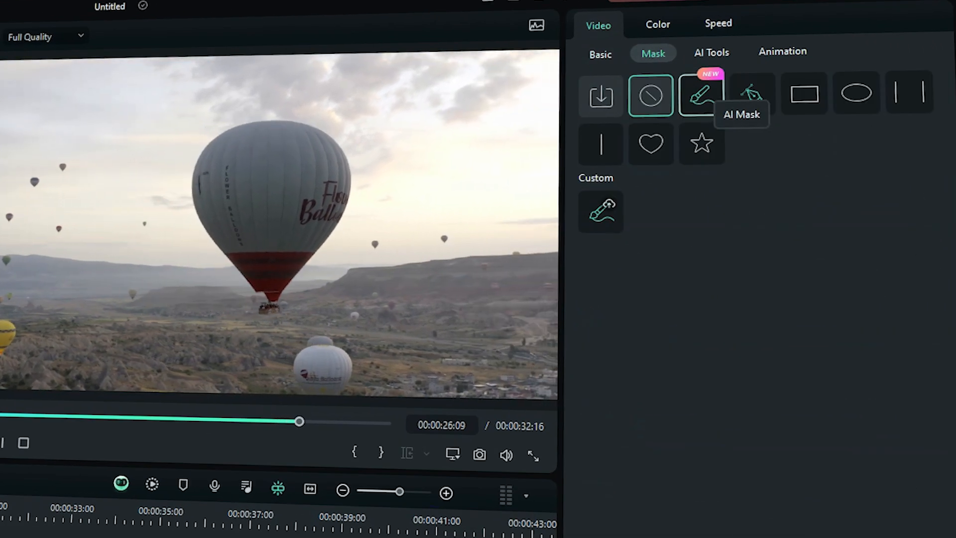
click(701, 94)
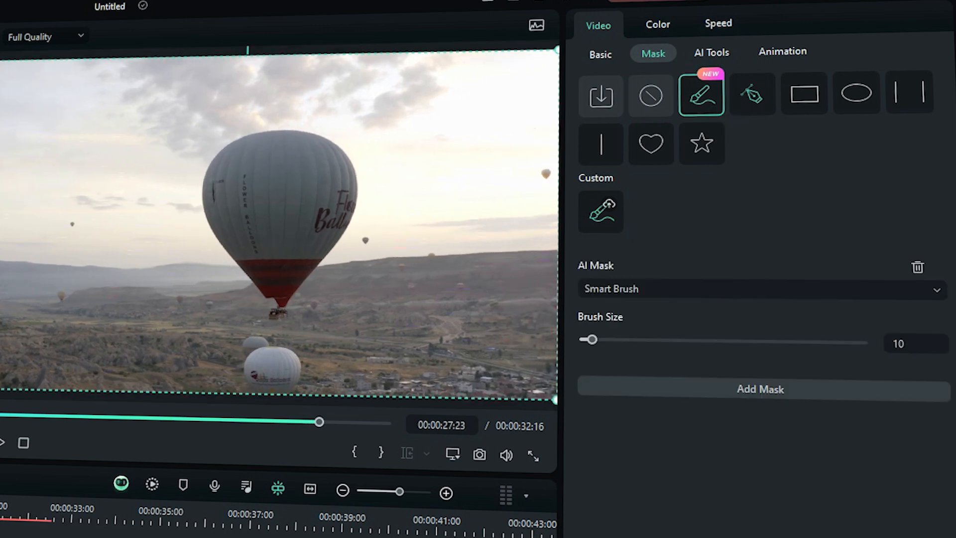
click(759, 288)
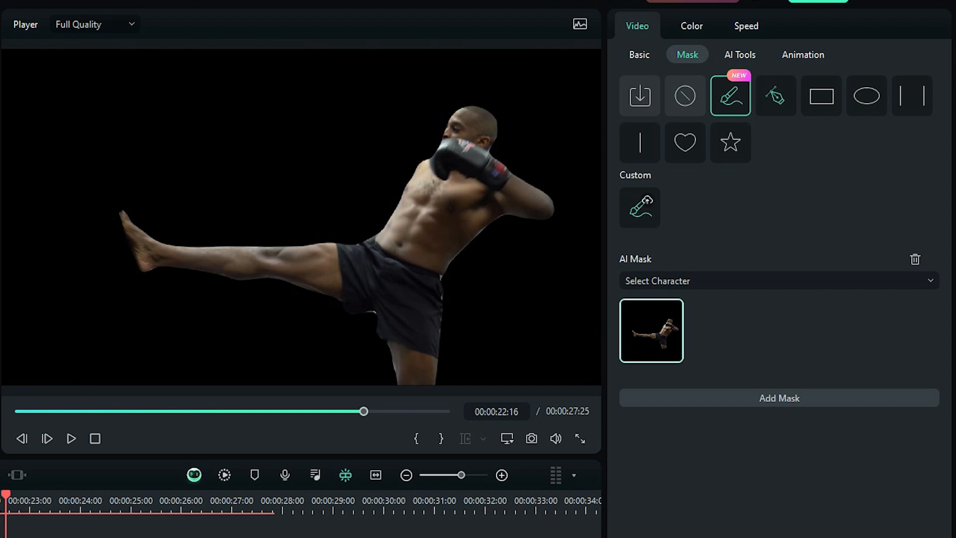
click(778, 281)
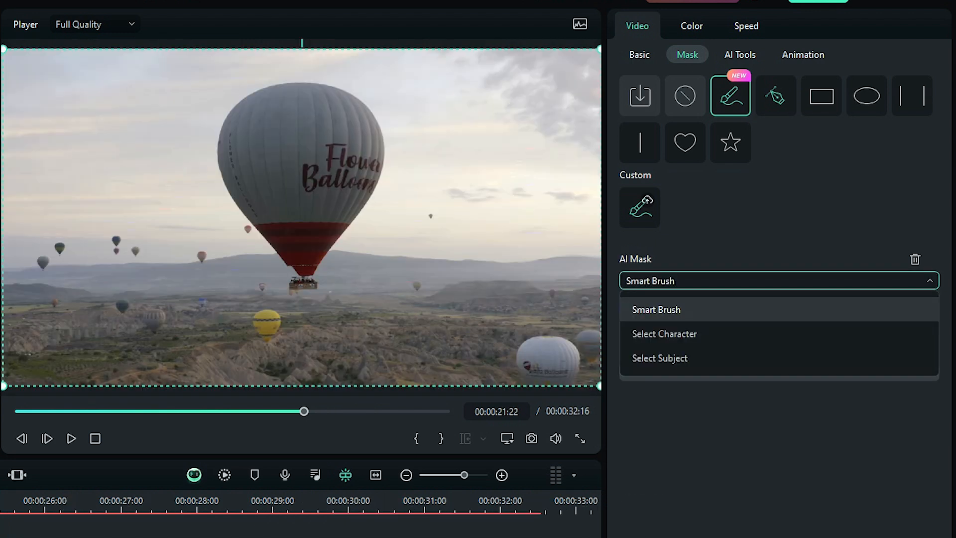
click(659, 357)
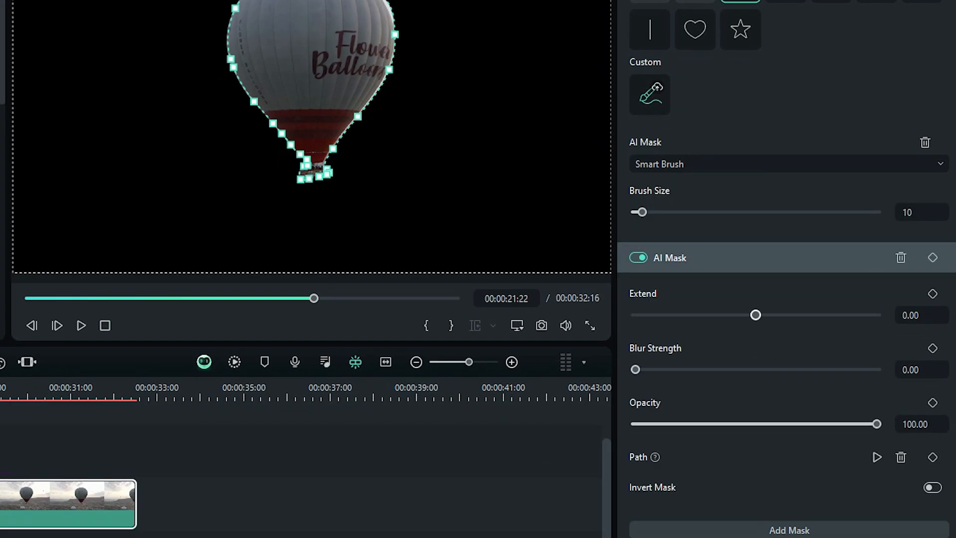
- Adjust the Extend slider to fine-tune the balloon mask edge outward and back in
drag(755, 315, 759, 314)
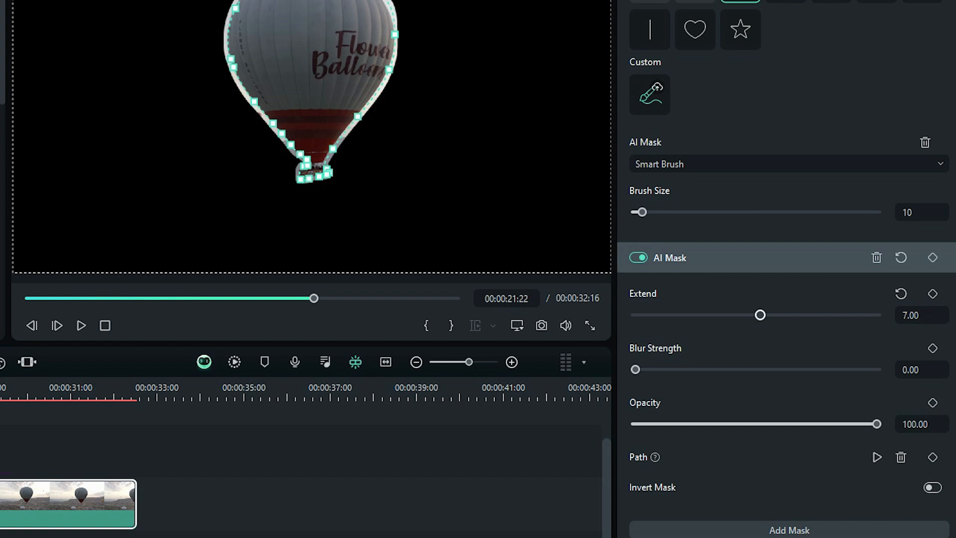
drag(759, 315, 754, 314)
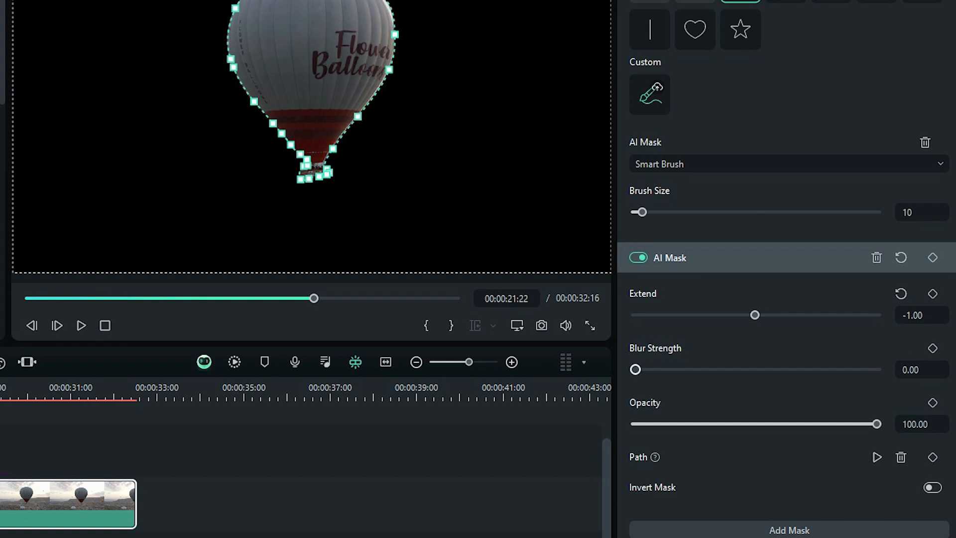
drag(636, 369, 662, 369)
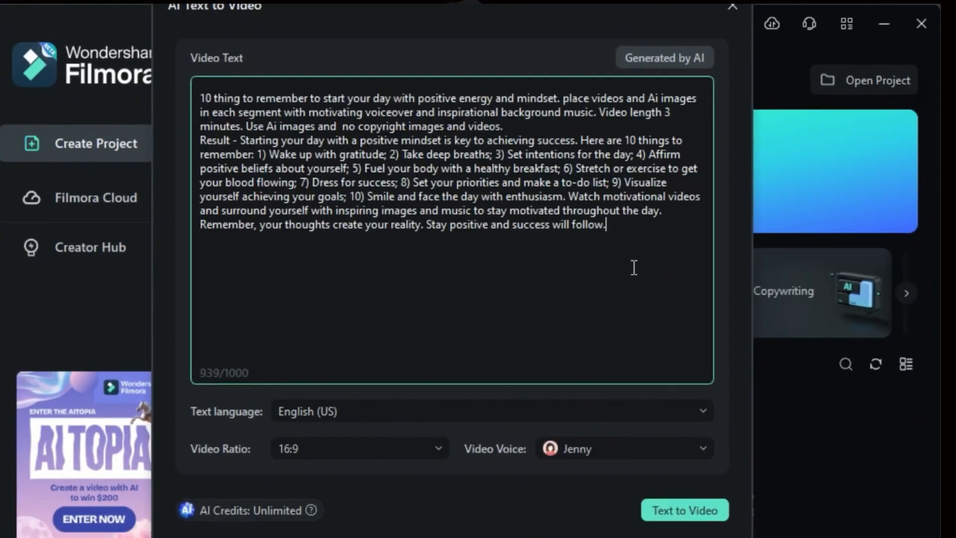
- Launch AI Text to Video and enter a script beginning 'Content Creation has been at the forefront of every industry...'
click(684, 510)
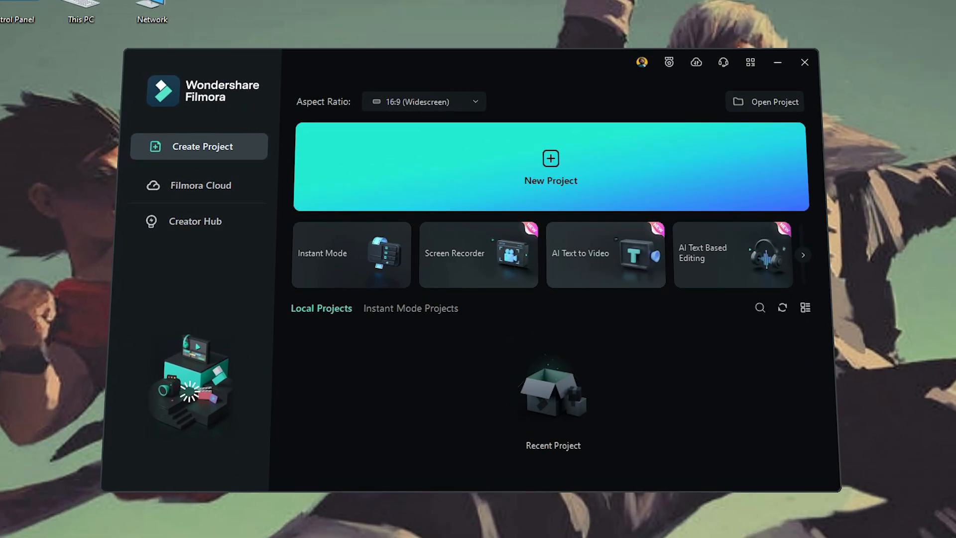
click(604, 253)
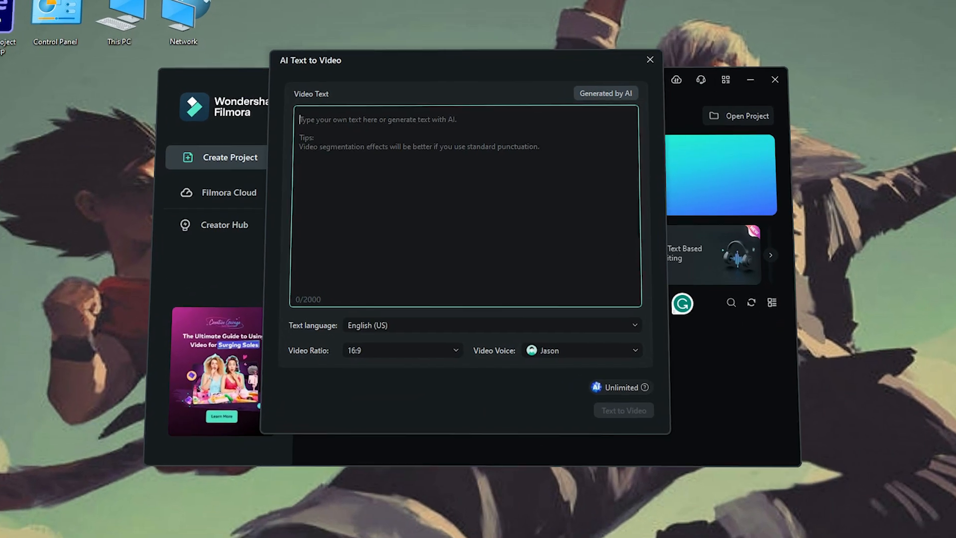
text(Content Creation has been at the forefront of every industry in the last decade—literally, pick any industry. There is a content creation community around it. In this age of social media and video creation, if you are not producing content you are missing out!)
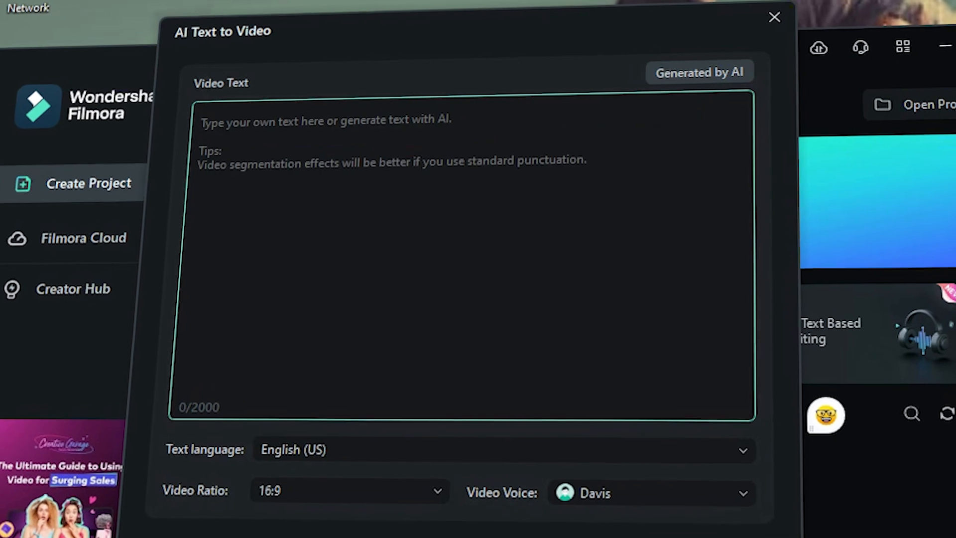
- Generate the script with AI, keep English (US) narration, and convert it to a video project
click(699, 72)
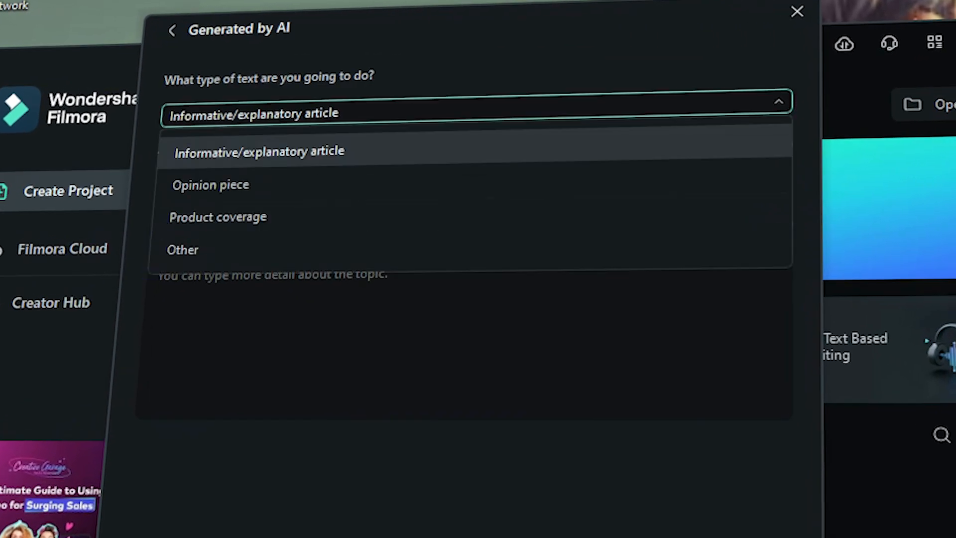
mouse_move(210, 185)
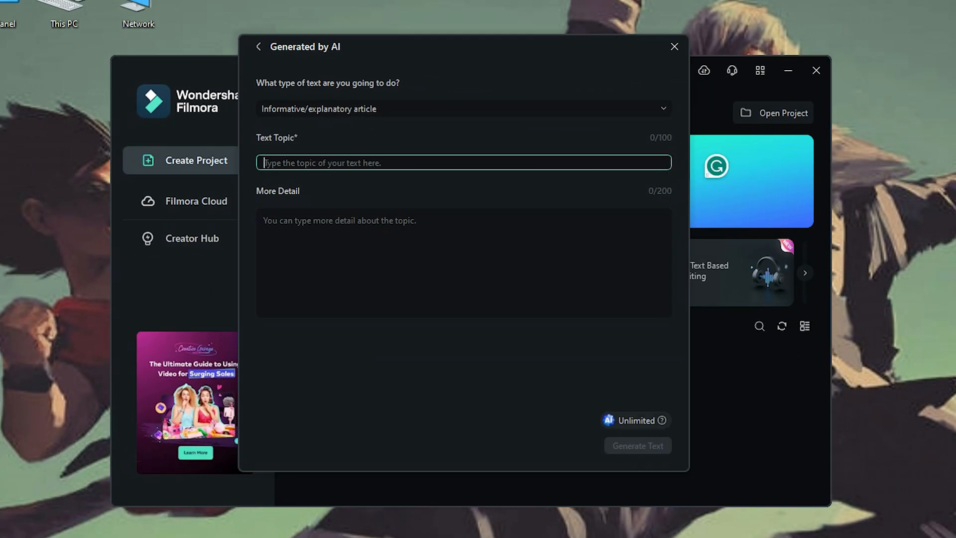
click(463, 262)
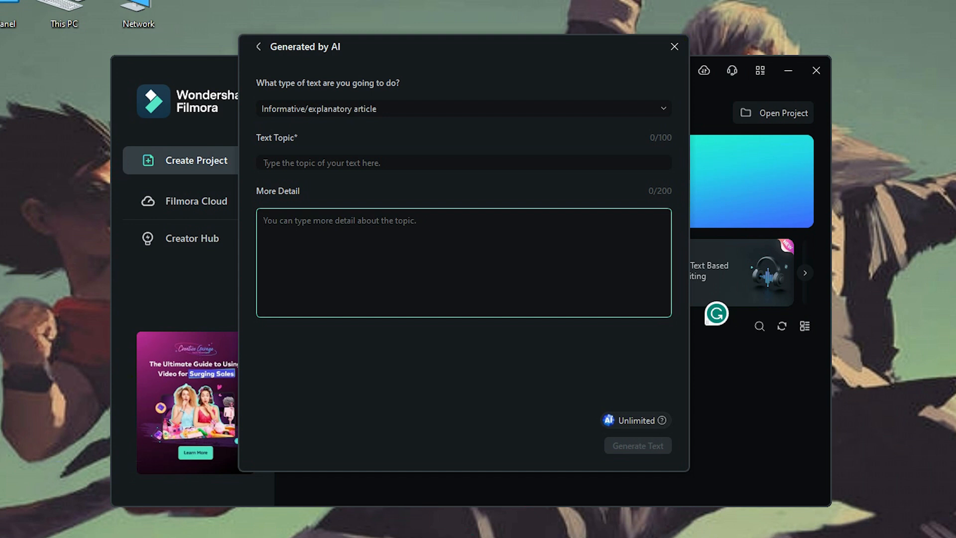
click(462, 108)
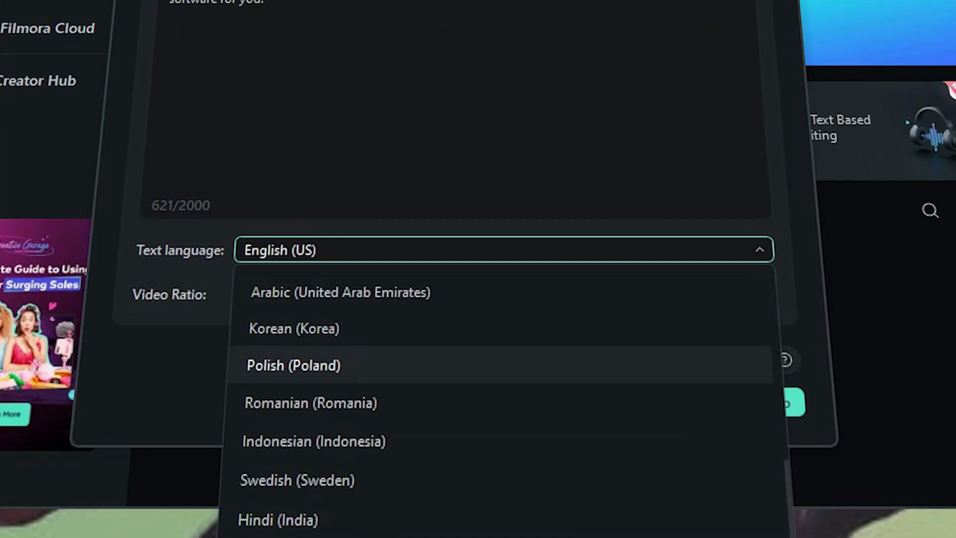
click(339, 294)
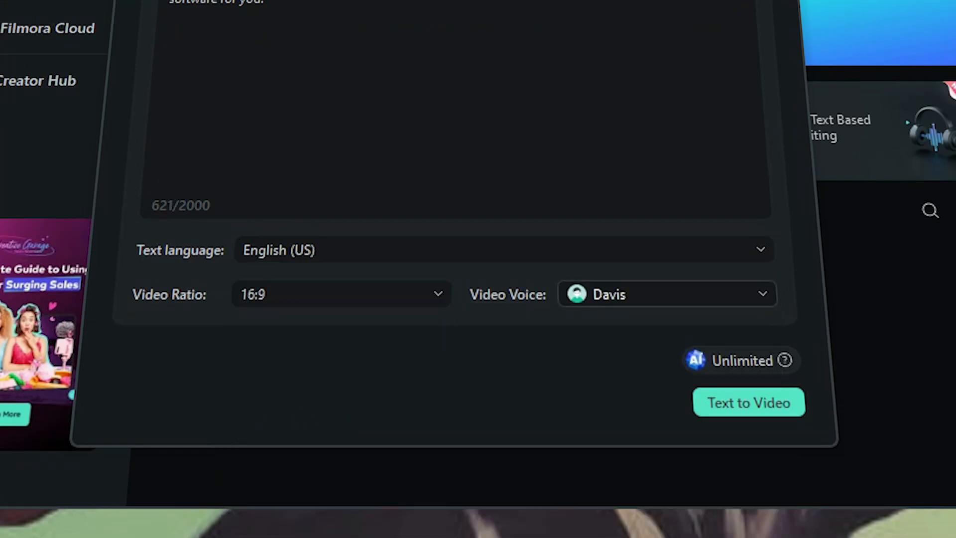
click(747, 402)
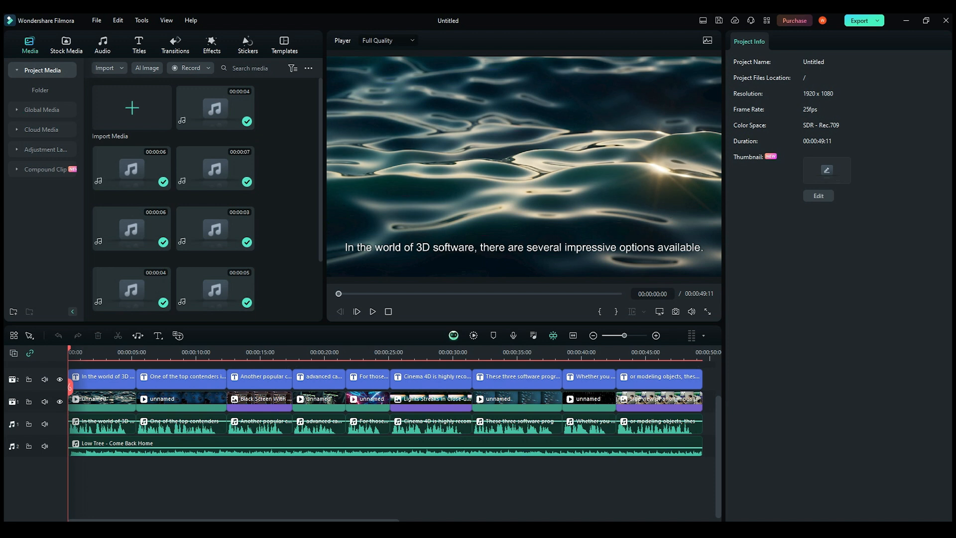
- Play the generated timeline of captions, clips, narration and music
click(356, 312)
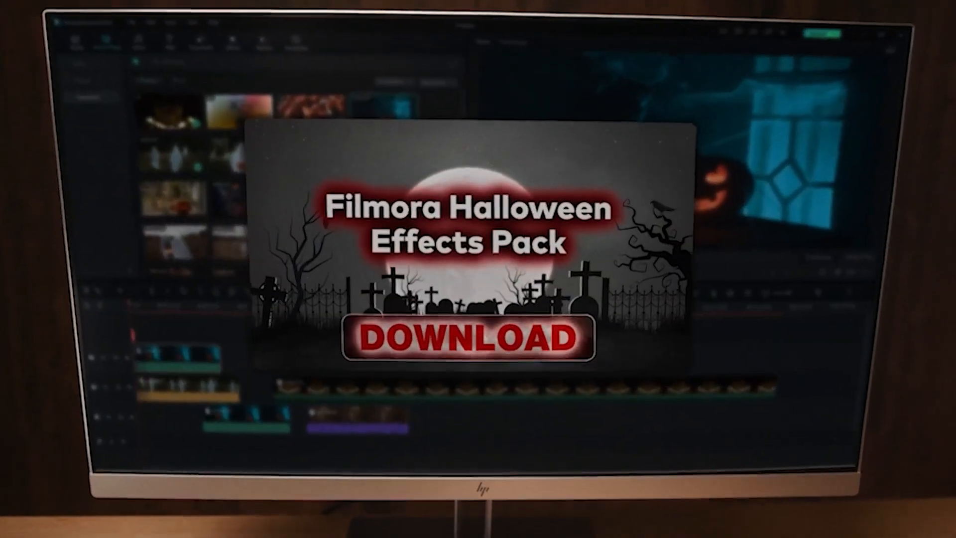
- Download the Halloween Effects Pack and confirm each spooky warning prompt
click(468, 337)
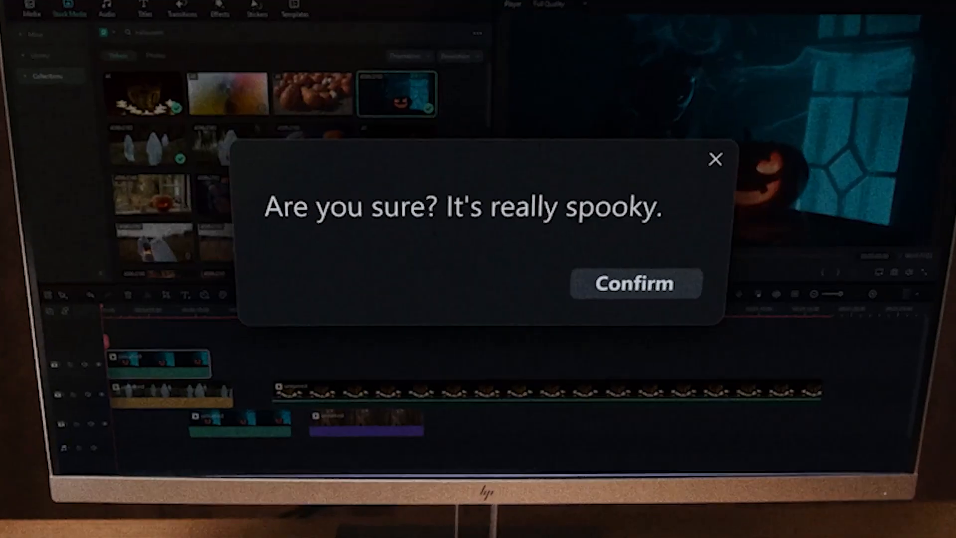
click(634, 282)
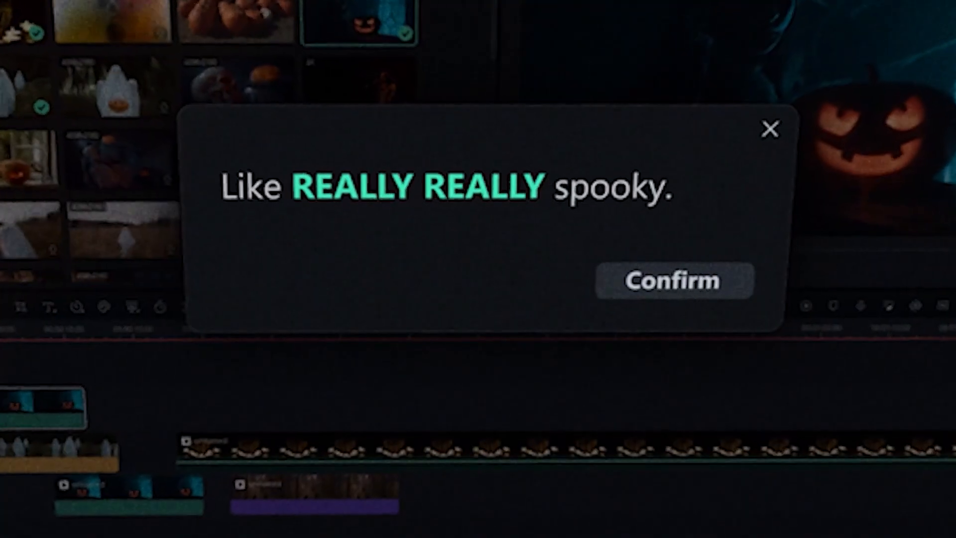
click(674, 280)
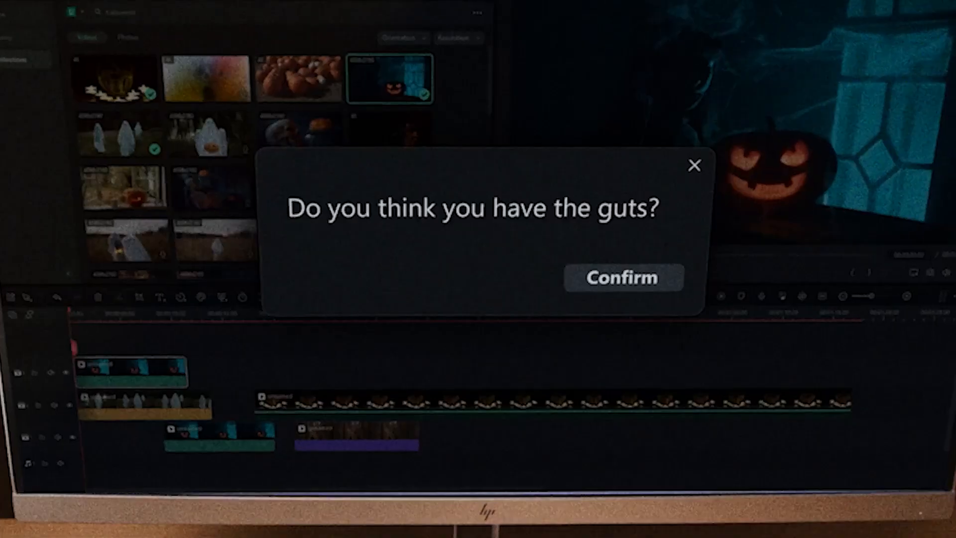
click(624, 278)
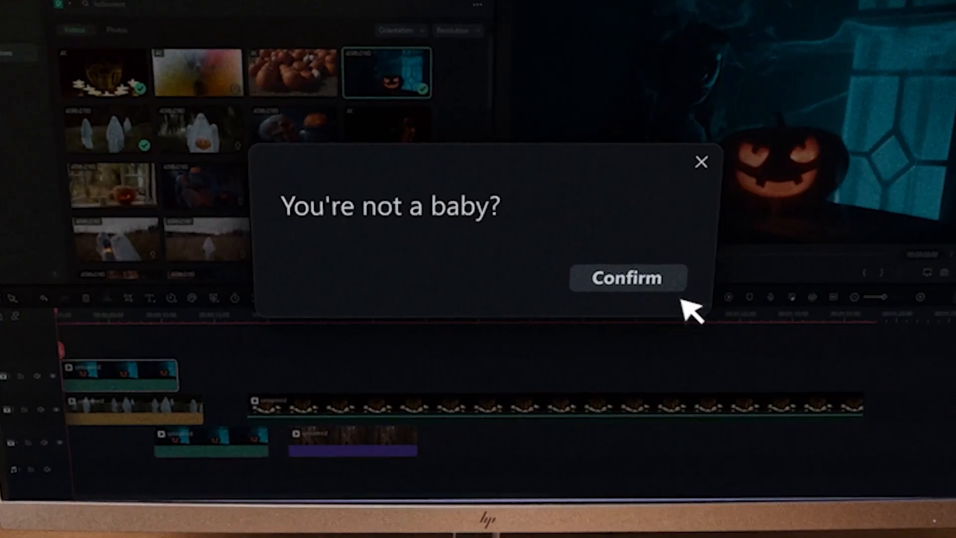